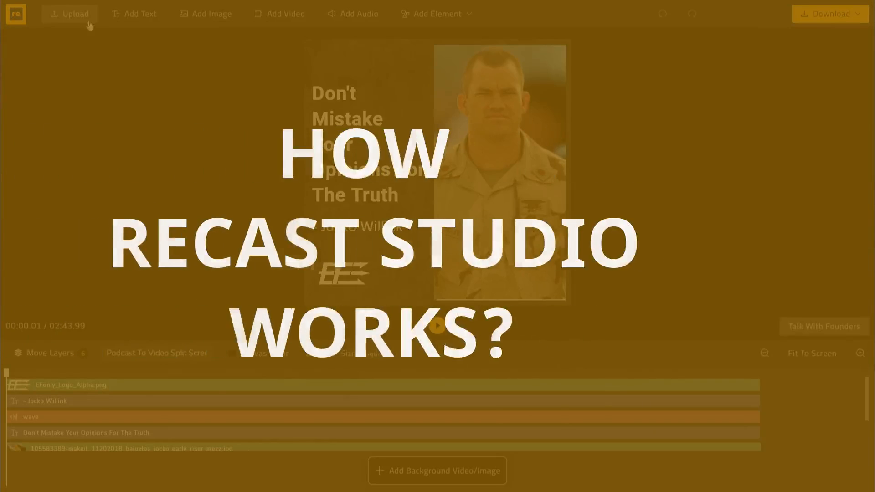
- Return to the Recast Studio dashboard listing Your Projects
left_click(70, 14)
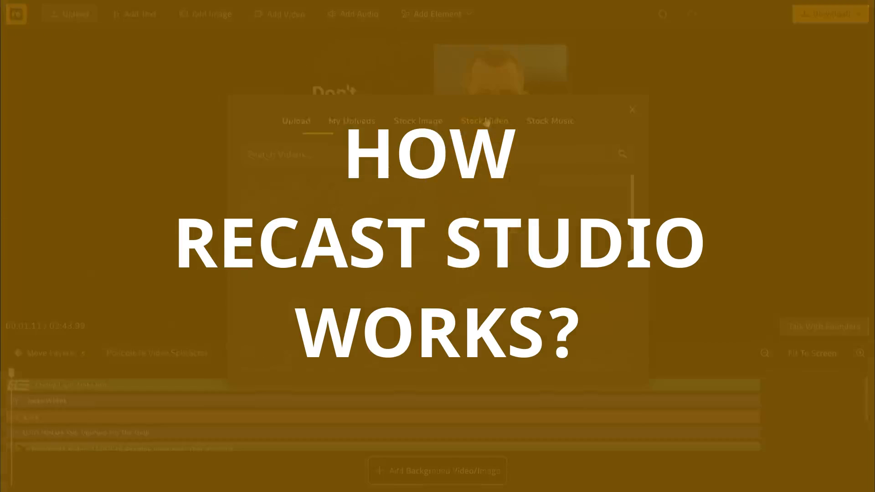
left_click(633, 109)
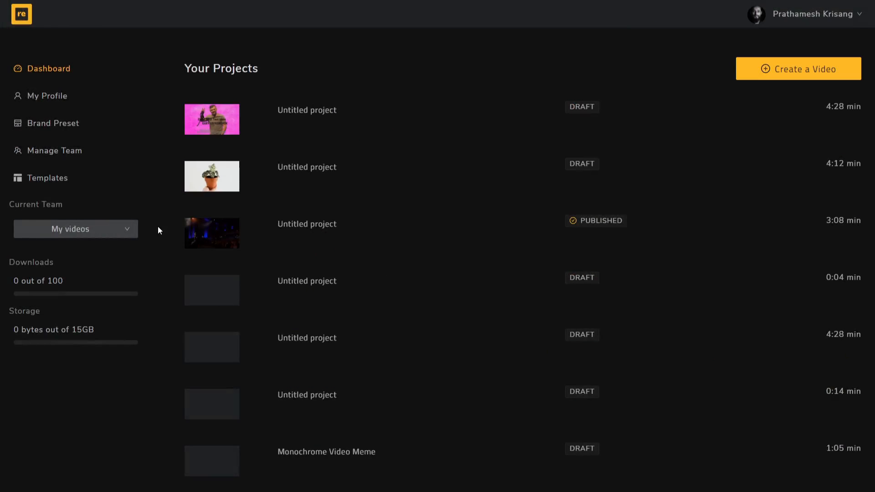
mouse_move(38, 198)
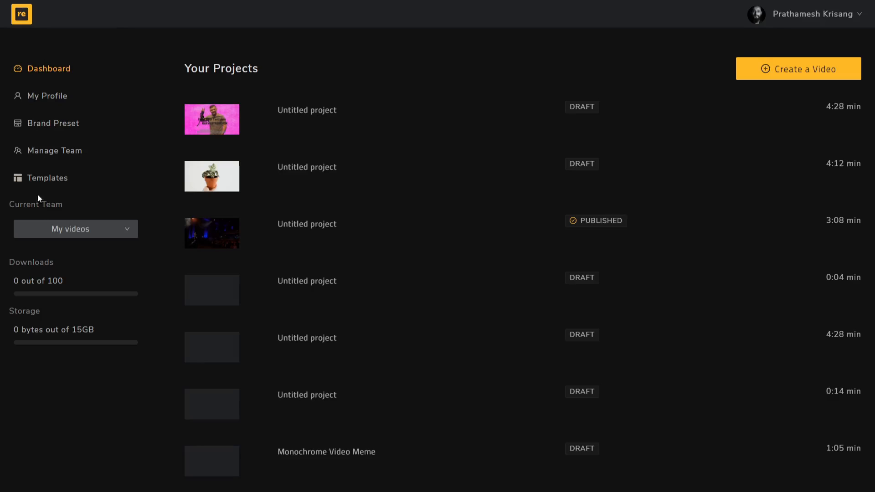
mouse_move(45, 142)
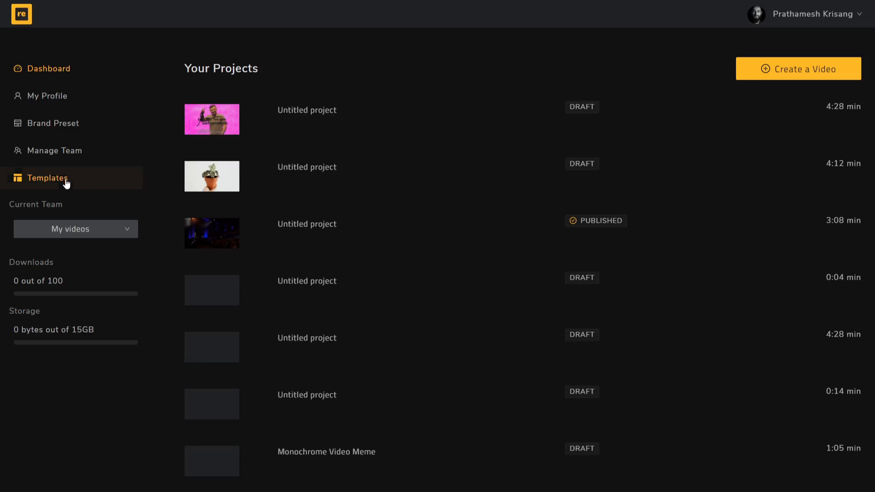
- Browse All Templates and preview the Podcast To Video Split Screen card (1:1, 164 s)
left_click(49, 178)
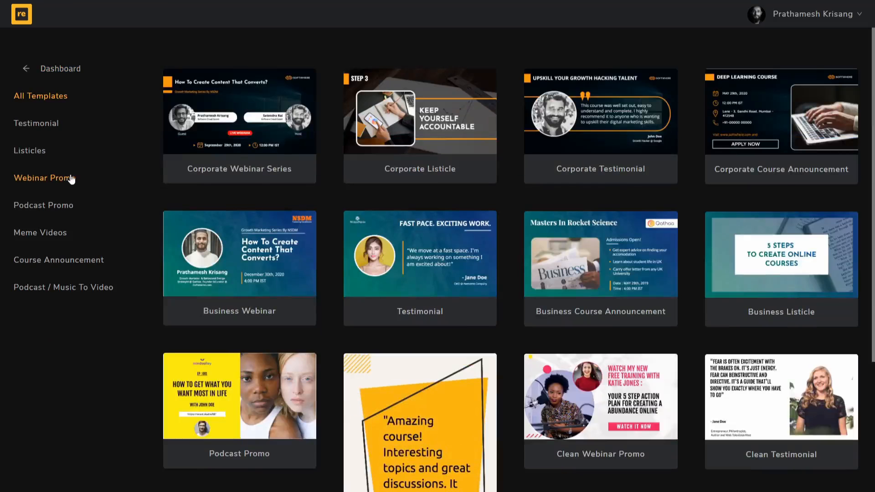
scroll("down", 3)
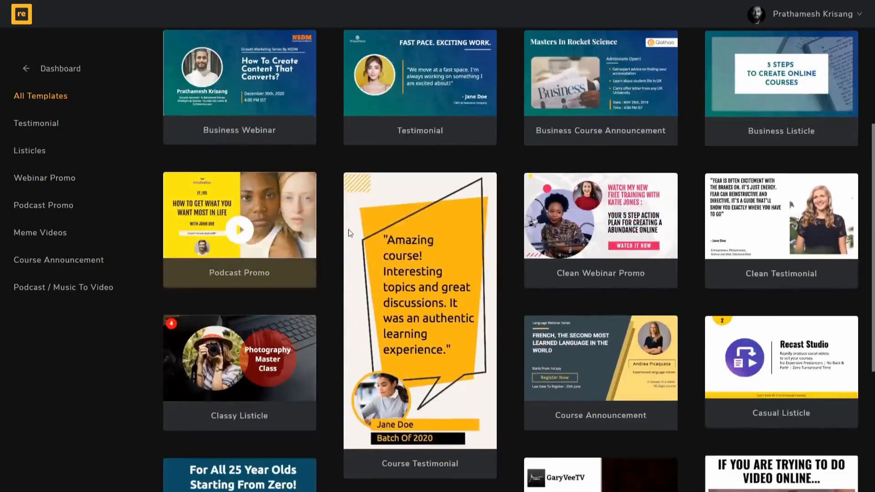
scroll("down", 3)
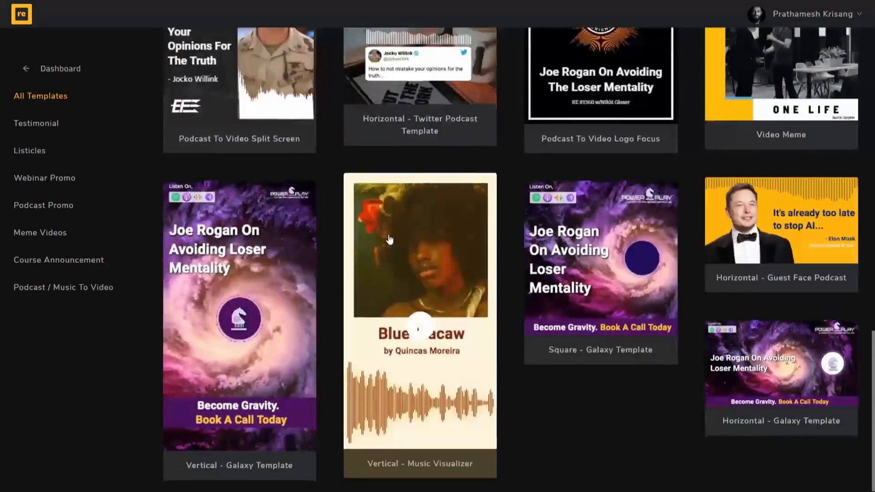
scroll("up", 3)
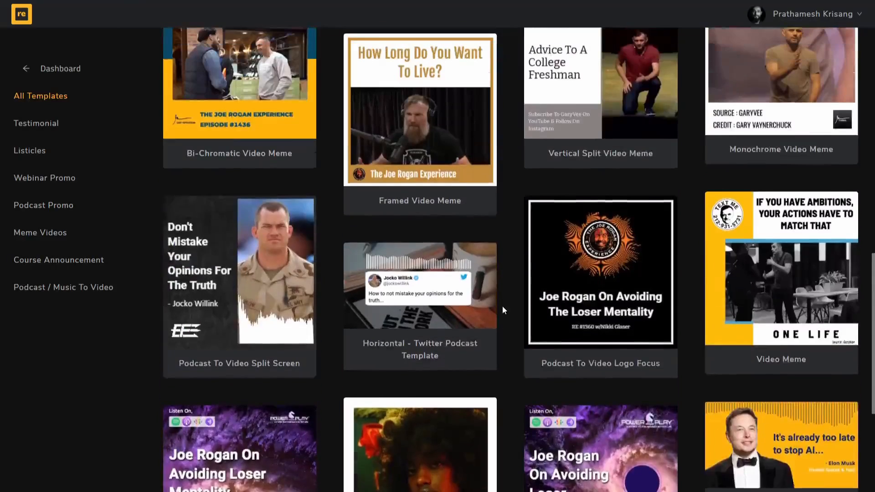
scroll("up", 3)
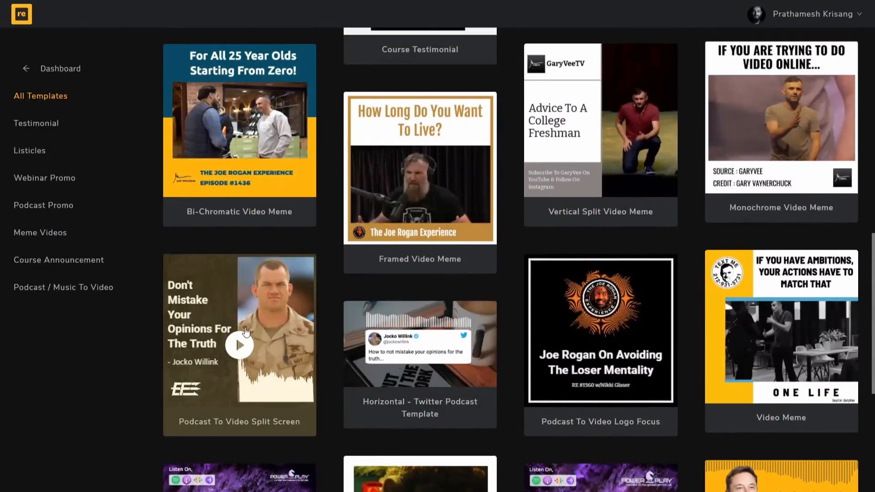
left_click(238, 345)
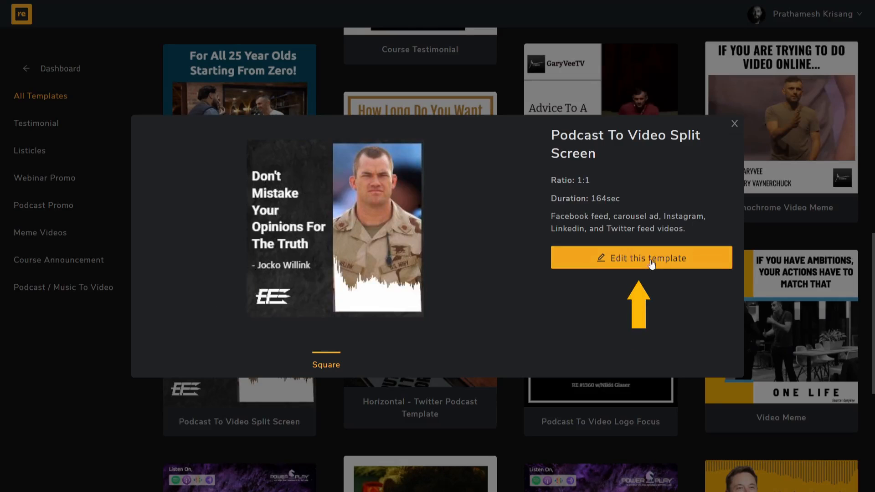
- Edit the Podcast To Video Split Screen template in the editor, dismissing the Canvas Color palette
left_click(640, 258)
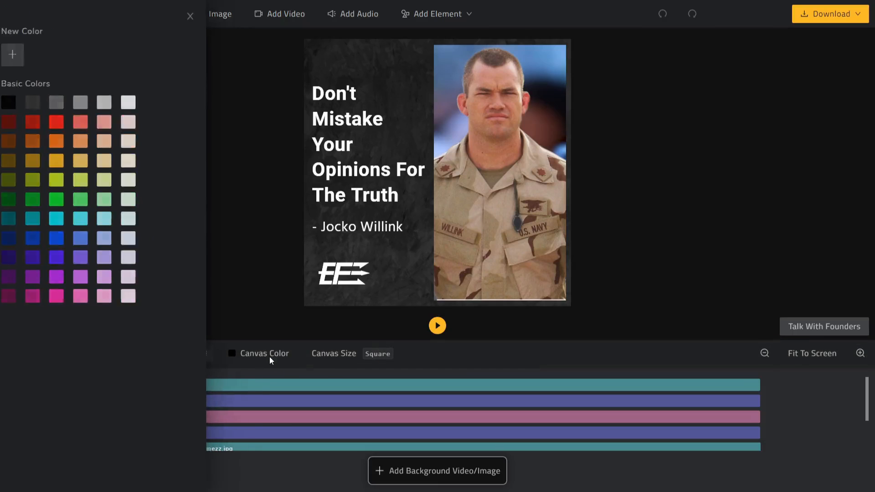
left_click(189, 16)
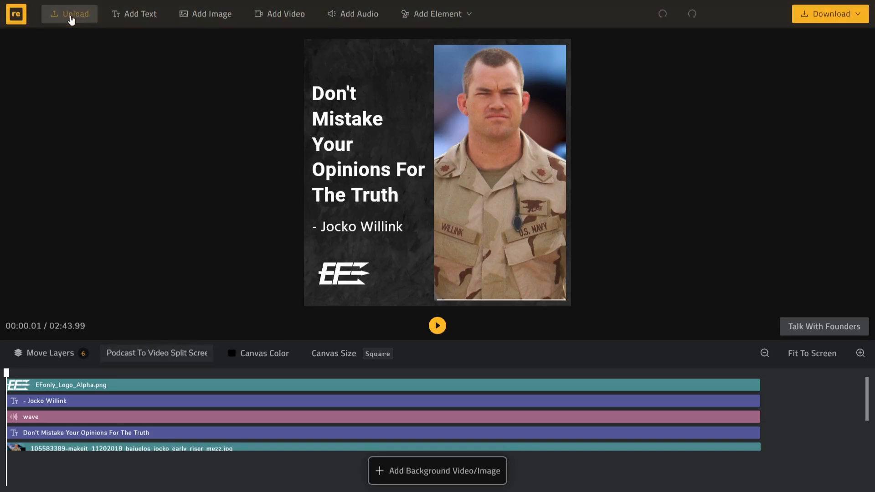
left_click(69, 13)
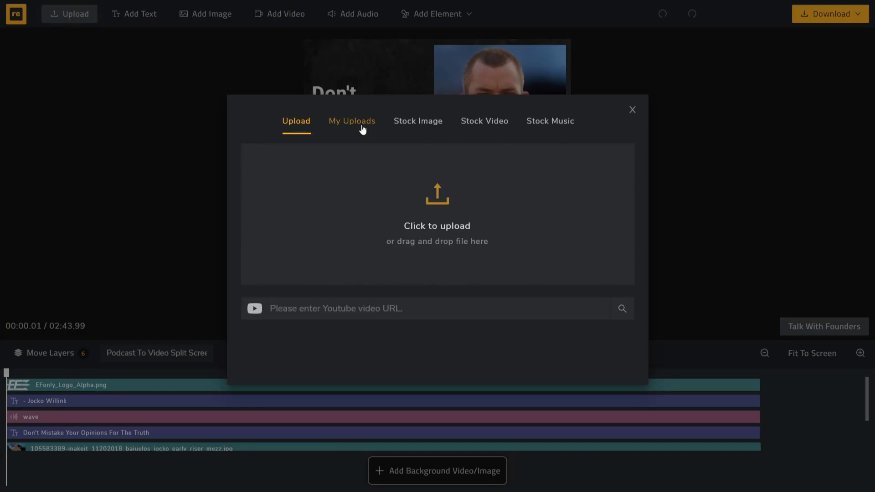
left_click(417, 121)
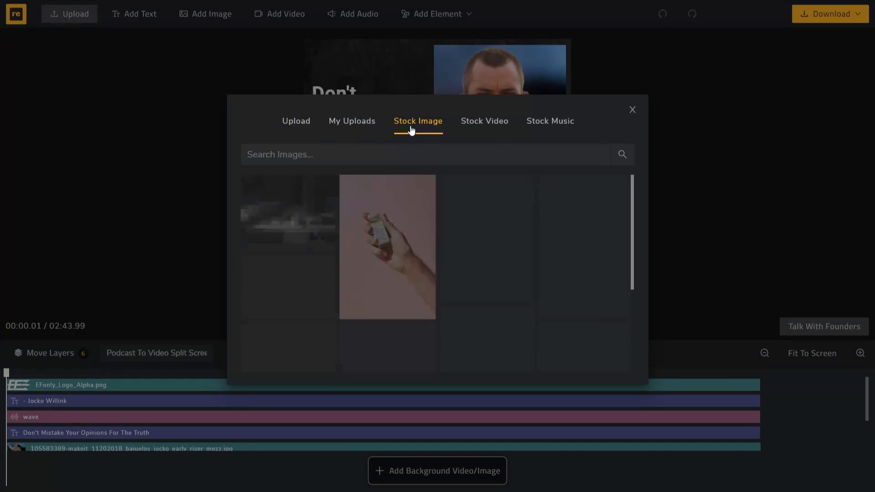
left_click(484, 121)
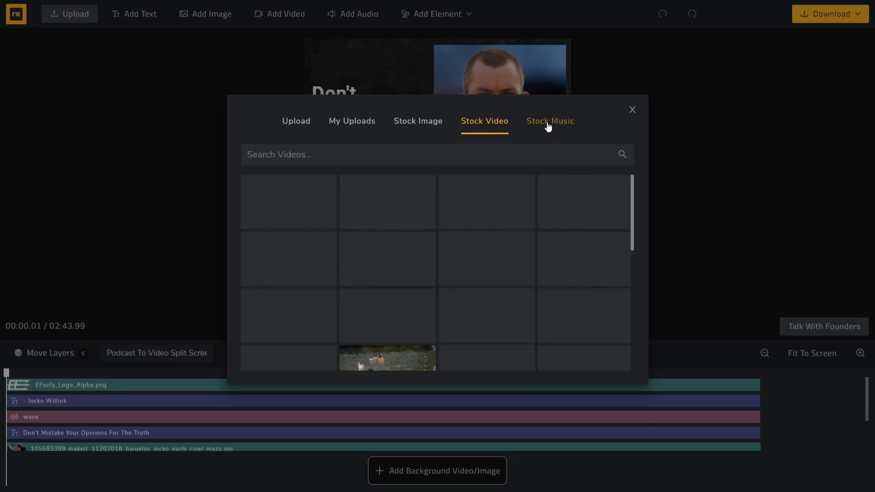
left_click(549, 121)
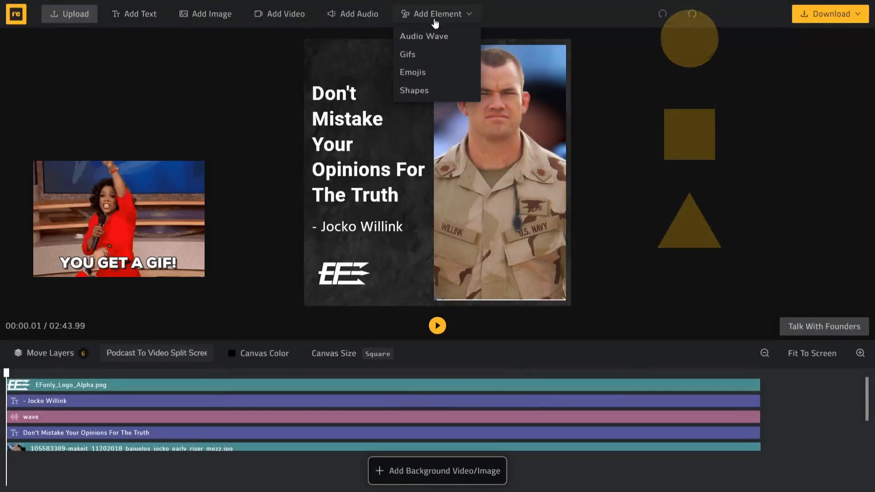
- Browse the emoji and shape collections in Add Element, then close it without adding anything
left_click(412, 72)
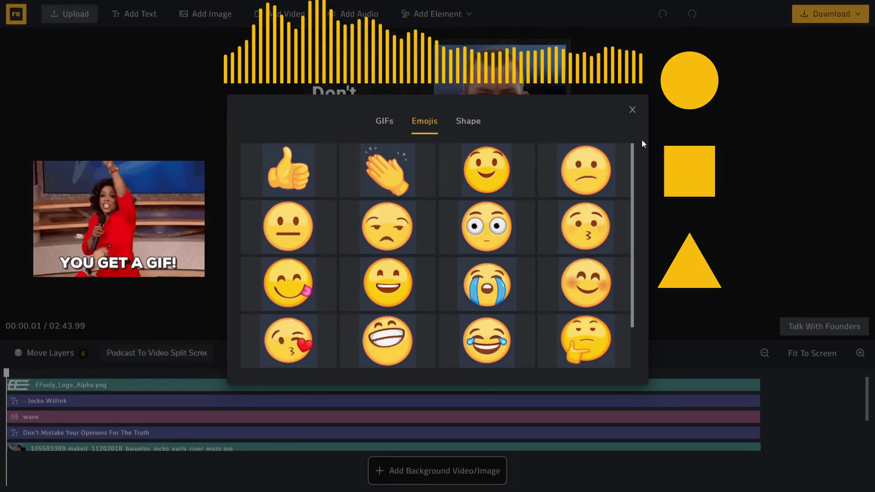
left_click(467, 122)
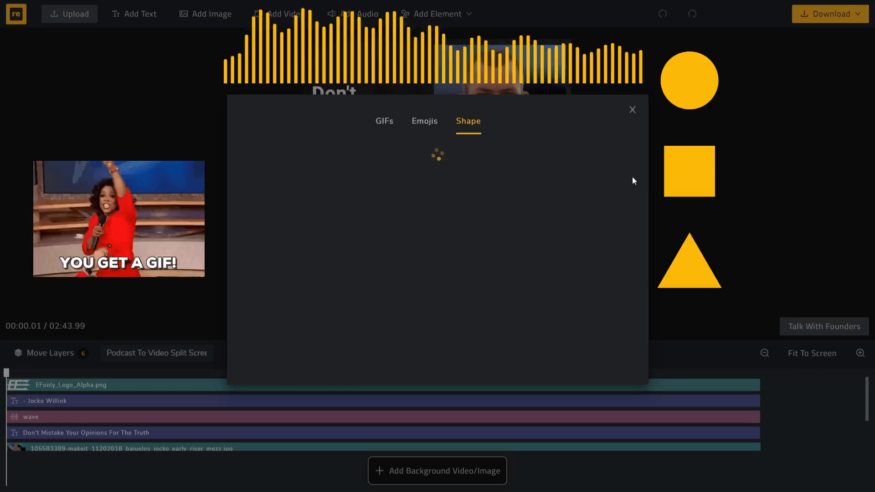
mouse_move(634, 108)
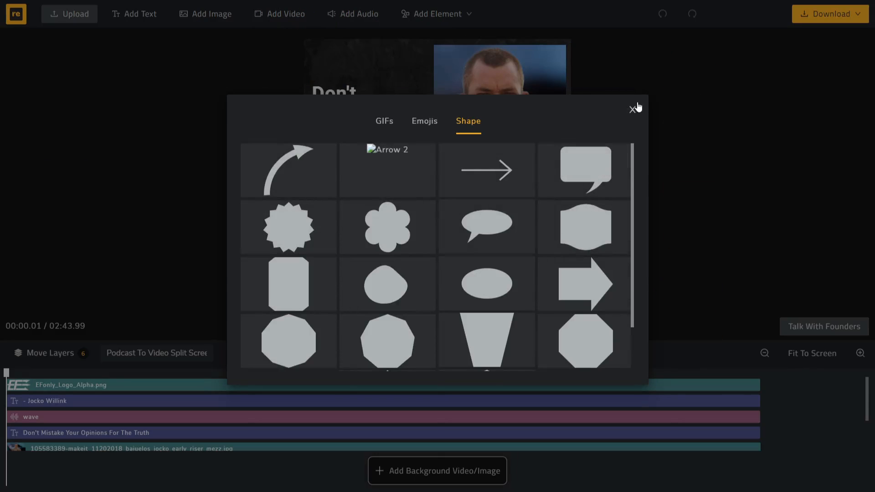
left_click(633, 109)
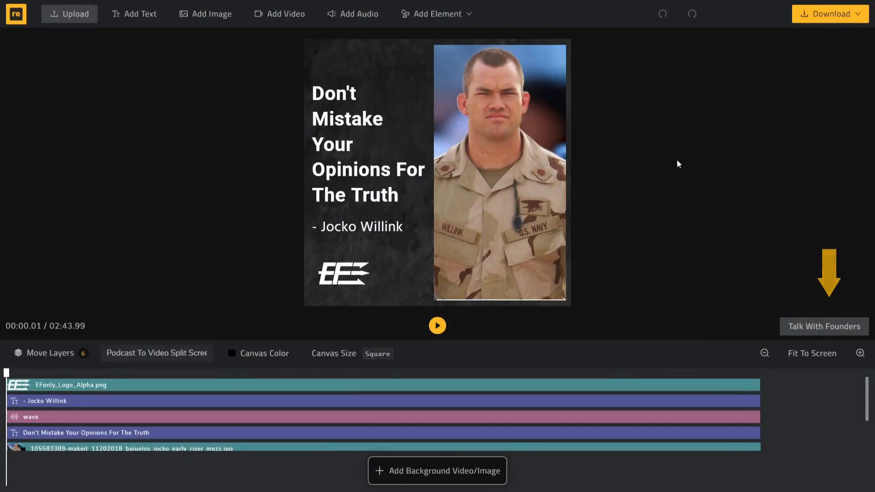
- Select the quote text and list its Entry Animation choices, including Fade In directions
left_click(367, 144)
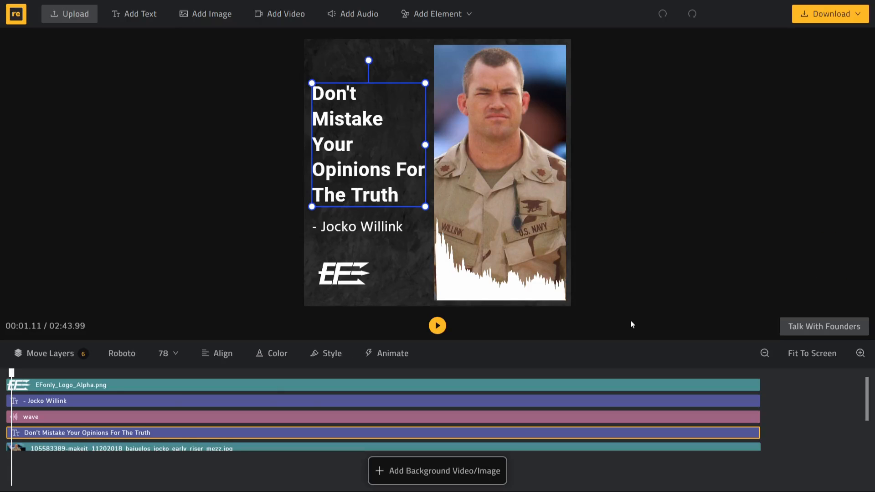
mouse_move(93, 352)
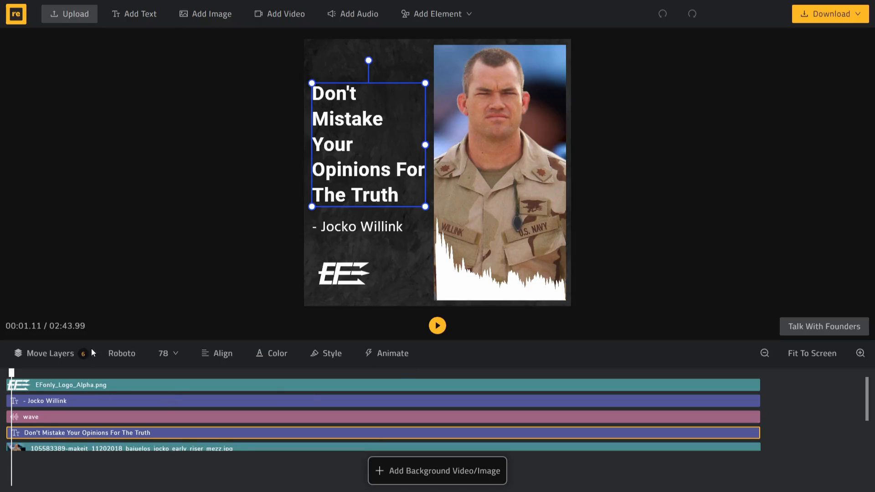
mouse_move(500, 351)
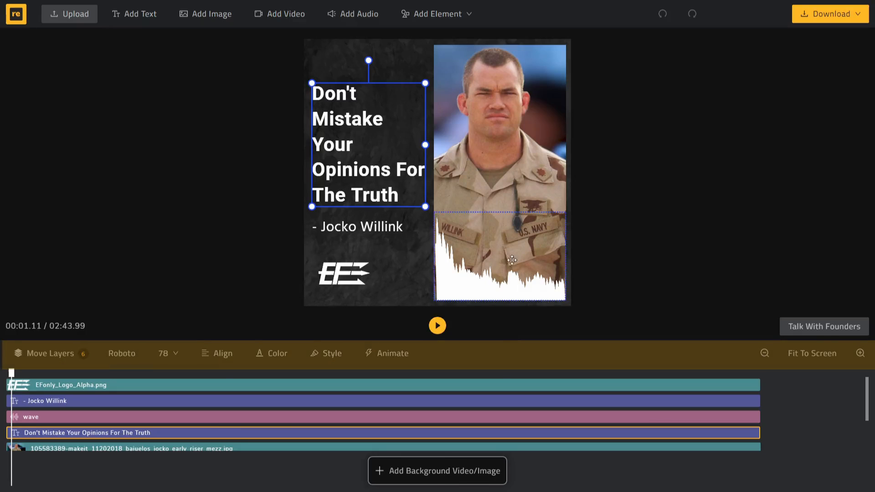
left_click(500, 257)
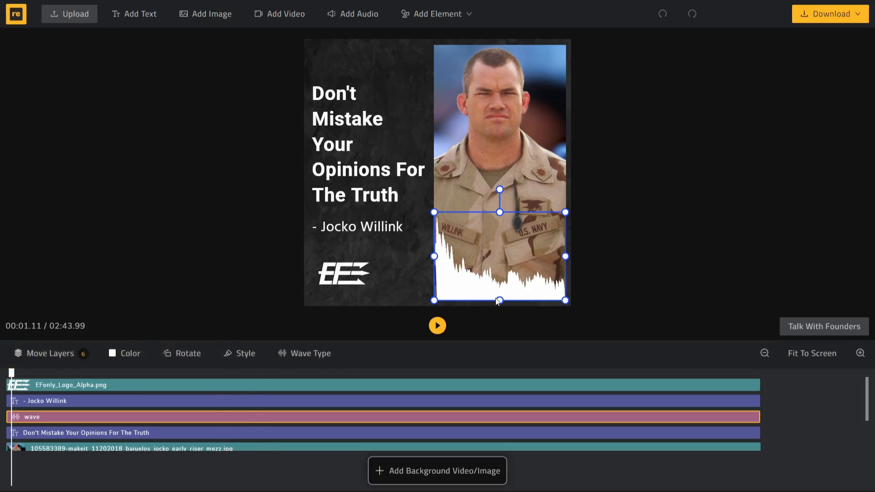
left_click(311, 353)
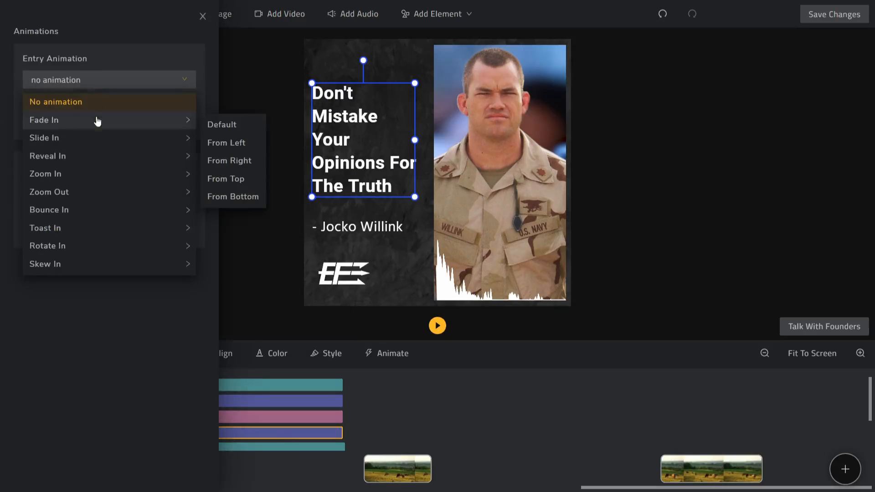
- Play and stop the preview to check the quote text's animation
left_click(437, 325)
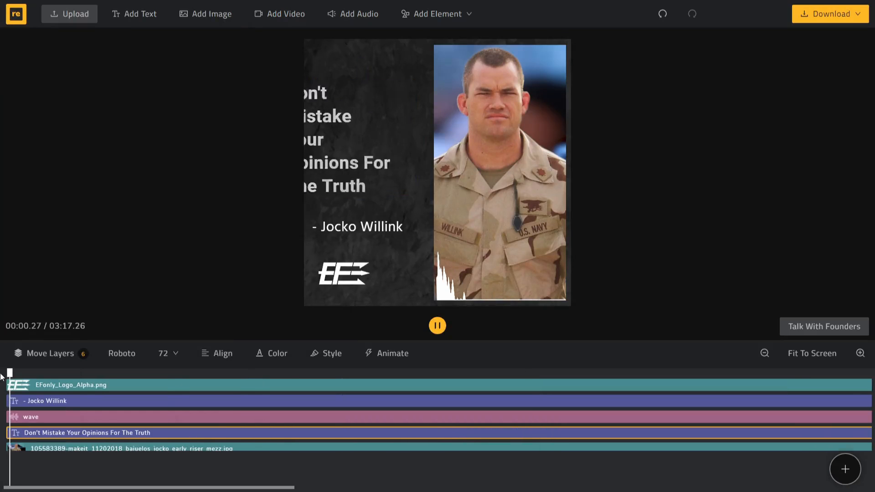
left_click(436, 325)
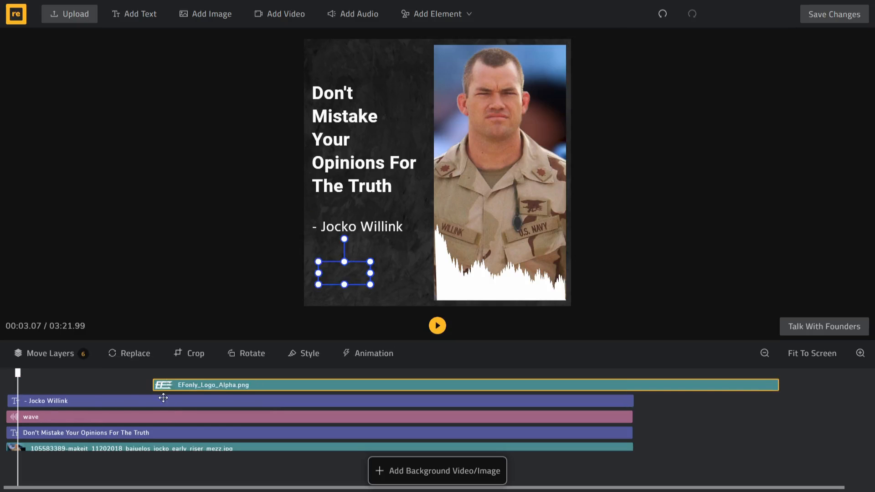
- Review the layer order and full timeline, then Download to start rendering the video
left_click(84, 432)
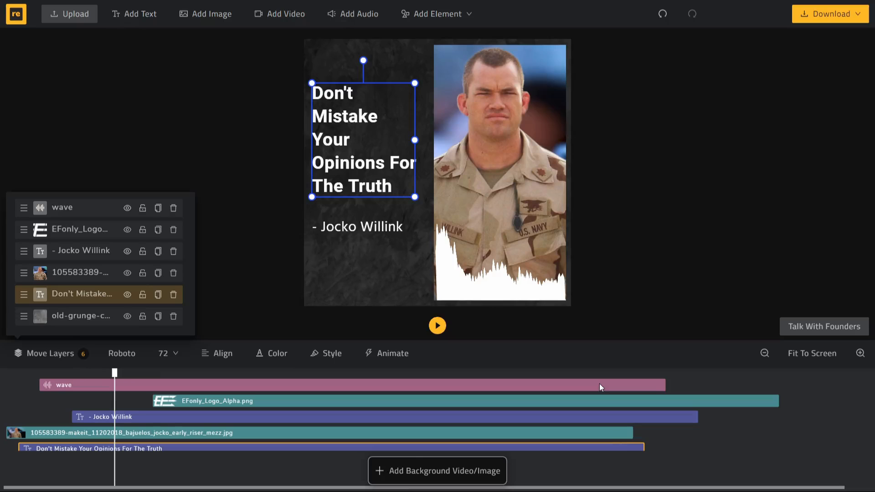
left_click(812, 353)
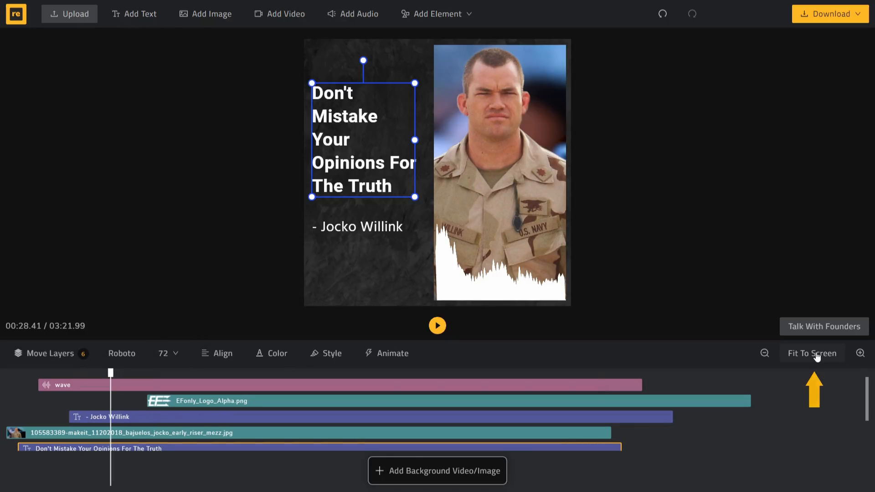
mouse_move(323, 427)
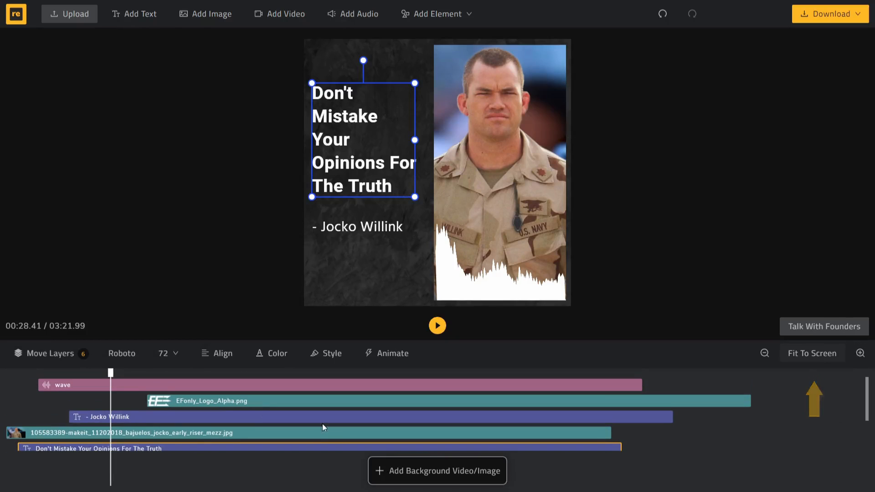
scroll("down", 3)
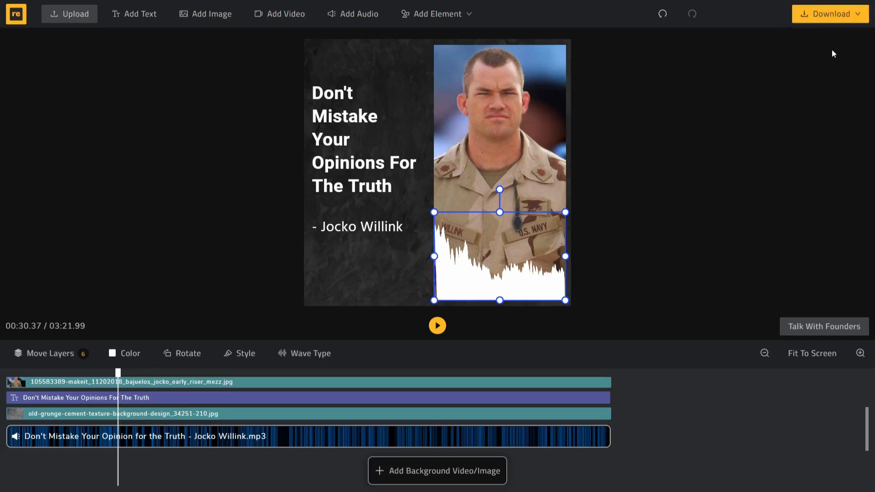
left_click(829, 13)
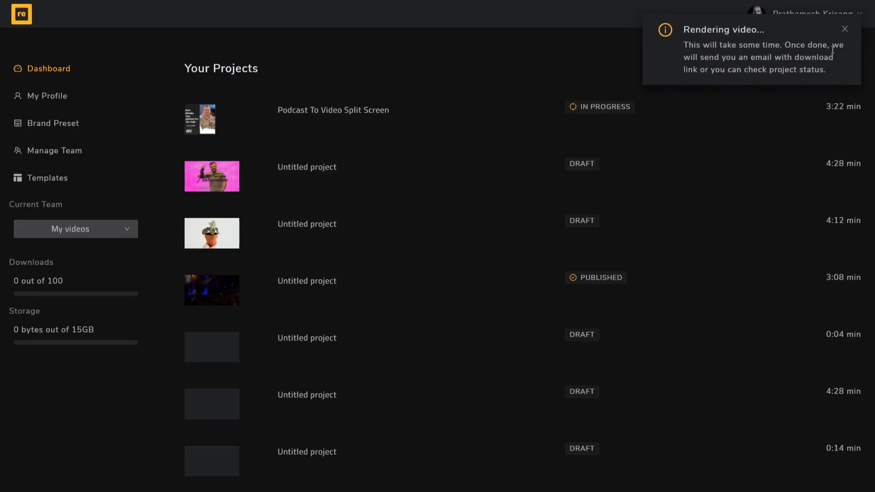